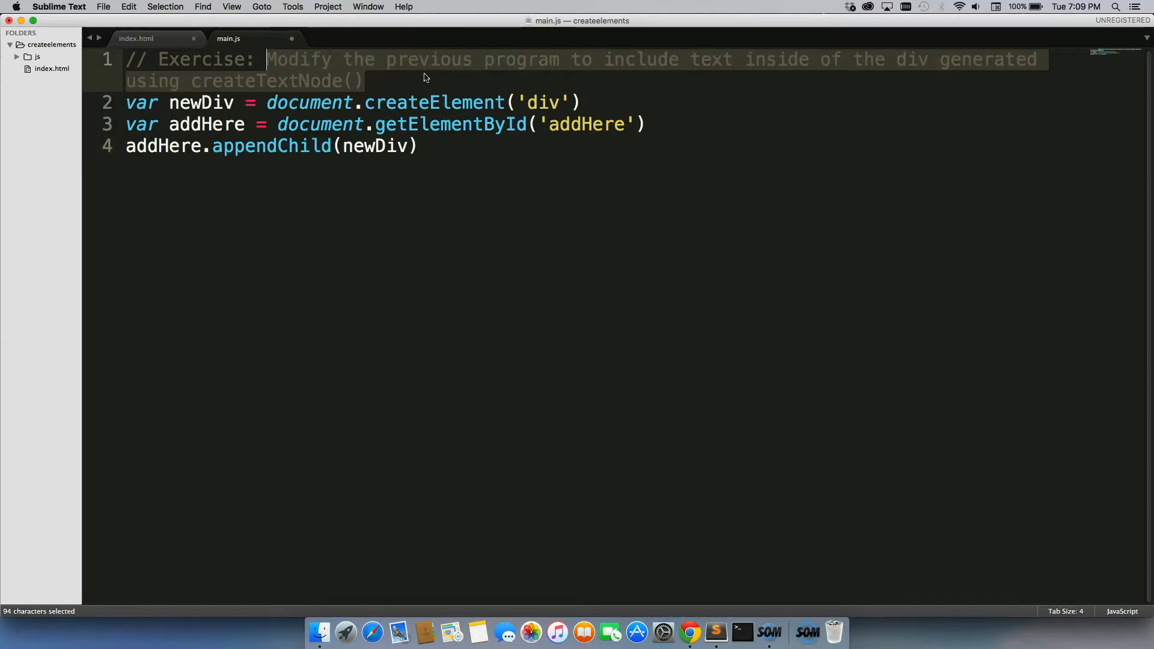
pyautogui.moveTo(398, 86)
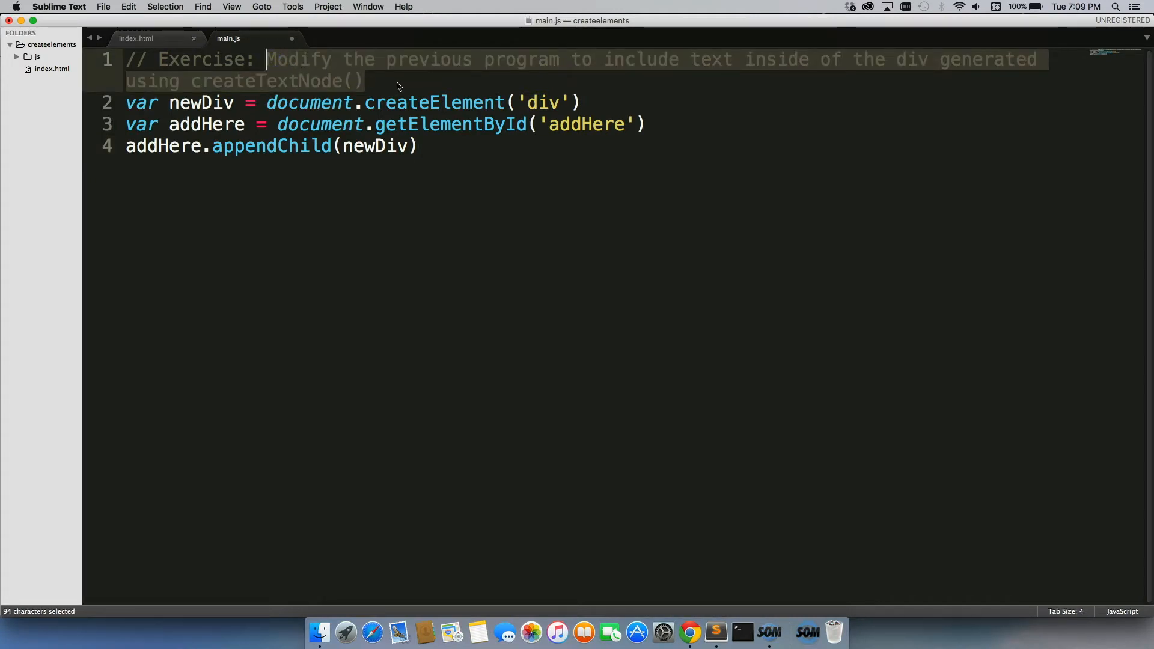
# Step: Place the cursor after the createElement line and open a blank line below it
pyautogui.click(363, 80)
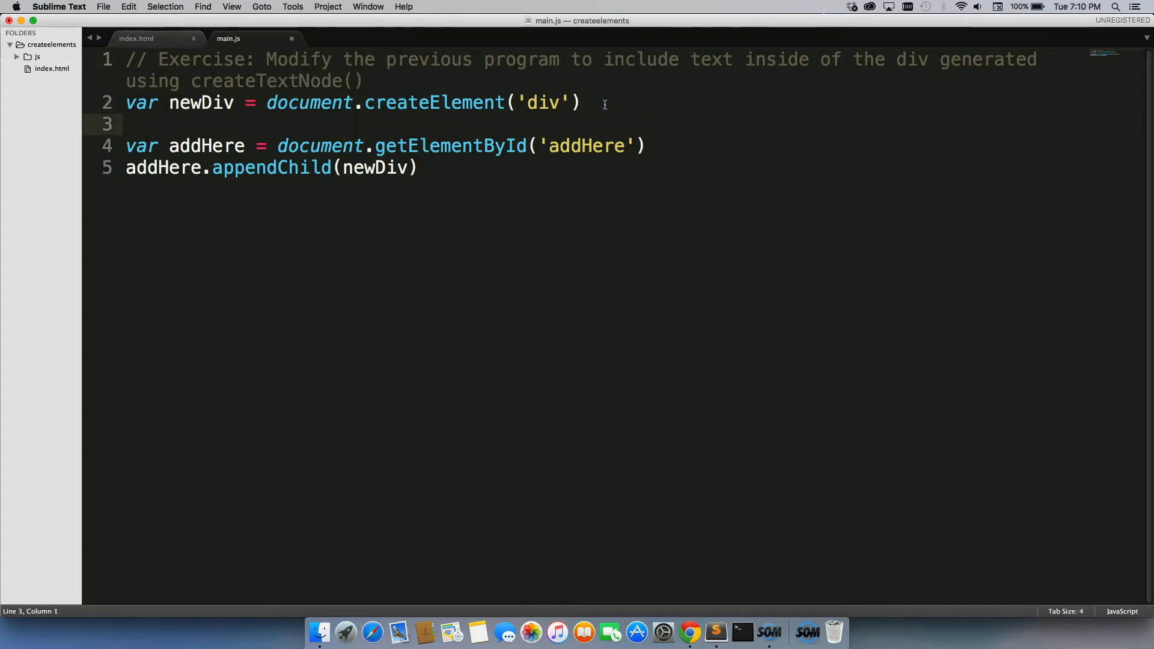
# Step: Write var textHere = document.createTextNode('write our text here') and begin the next line with newDiv
pyautogui.write('var tex')
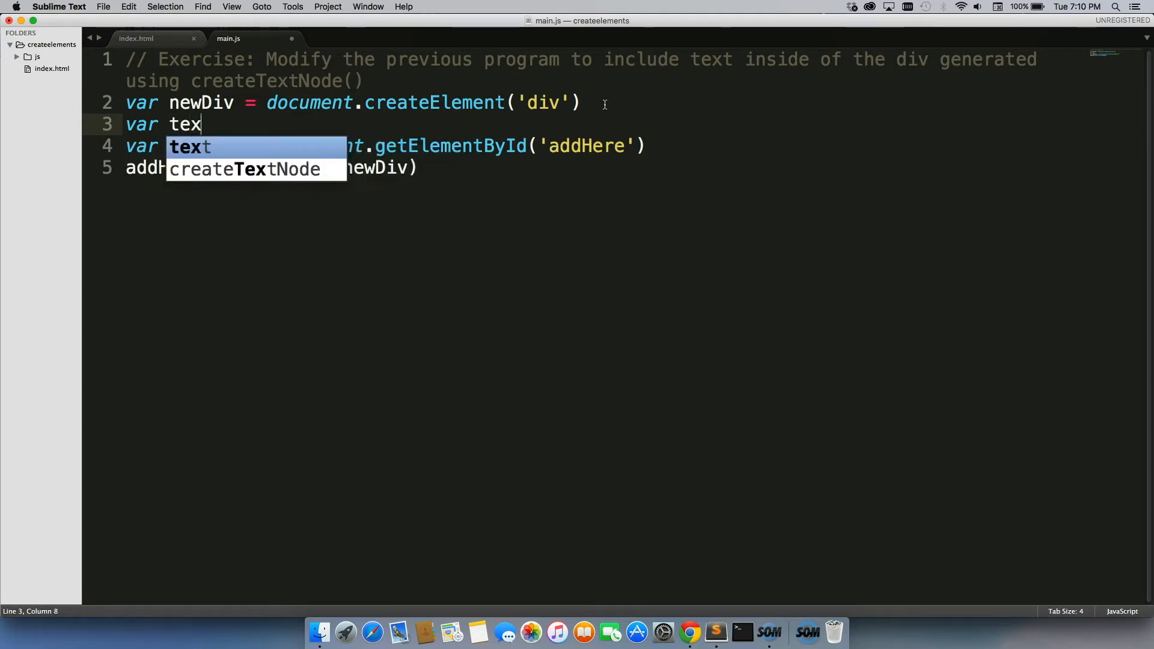
pyautogui.write('tHere = document.')
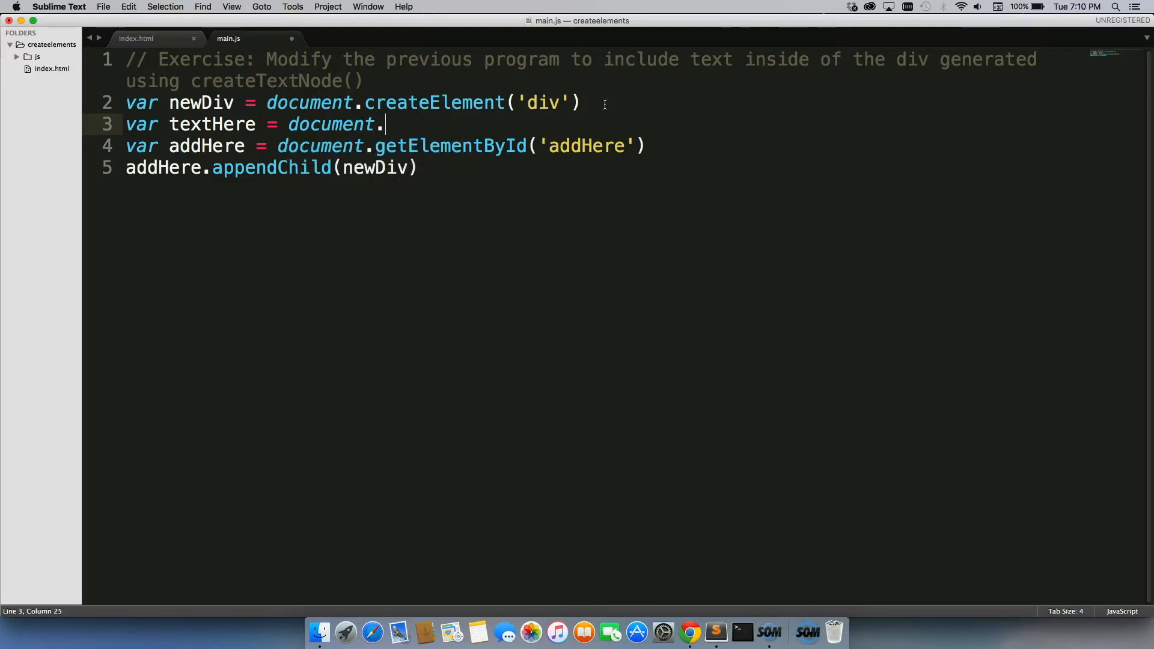
pyautogui.write('createTextNode')
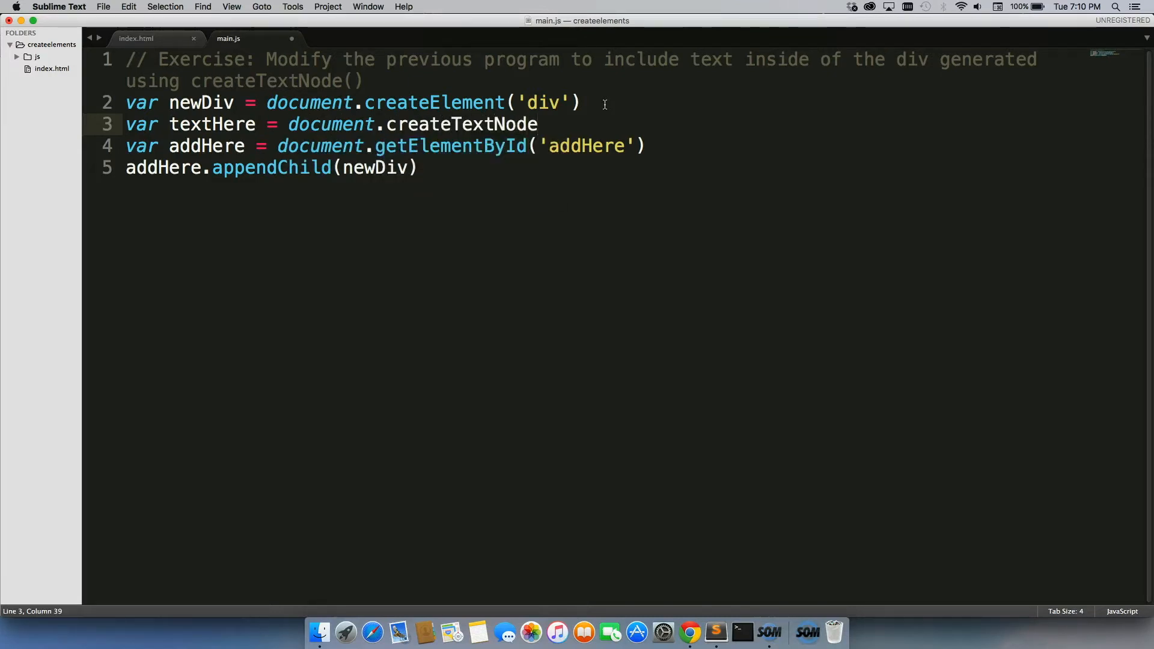
pyautogui.write("('write')")
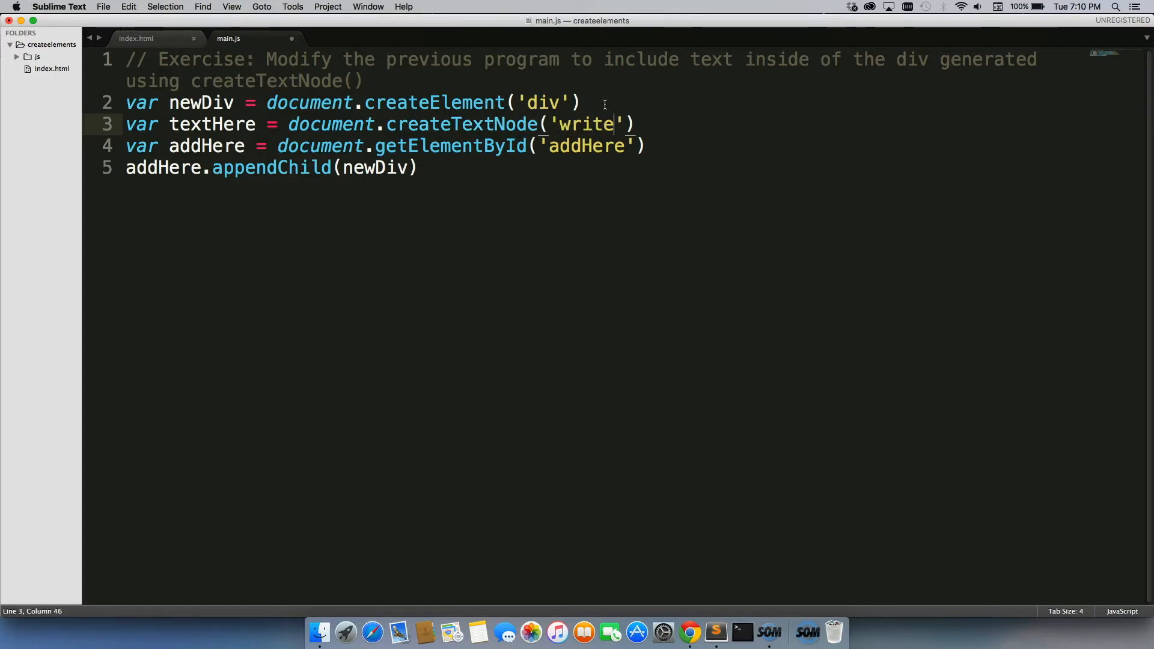
pyautogui.write('our text here')
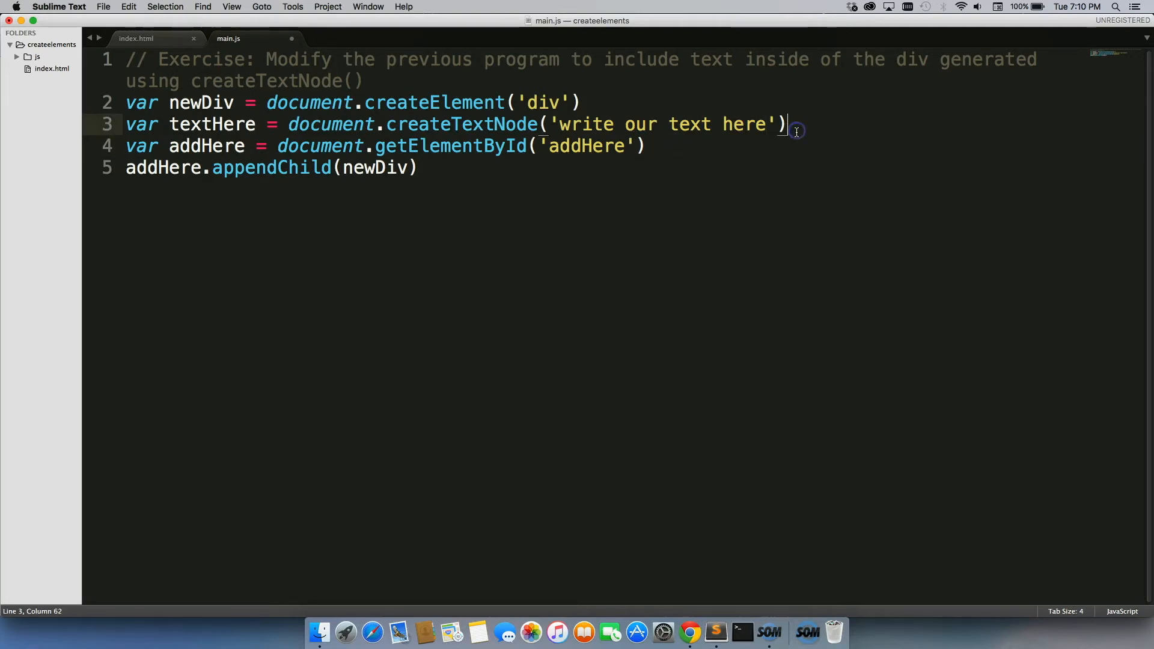
pyautogui.write('newDZ')
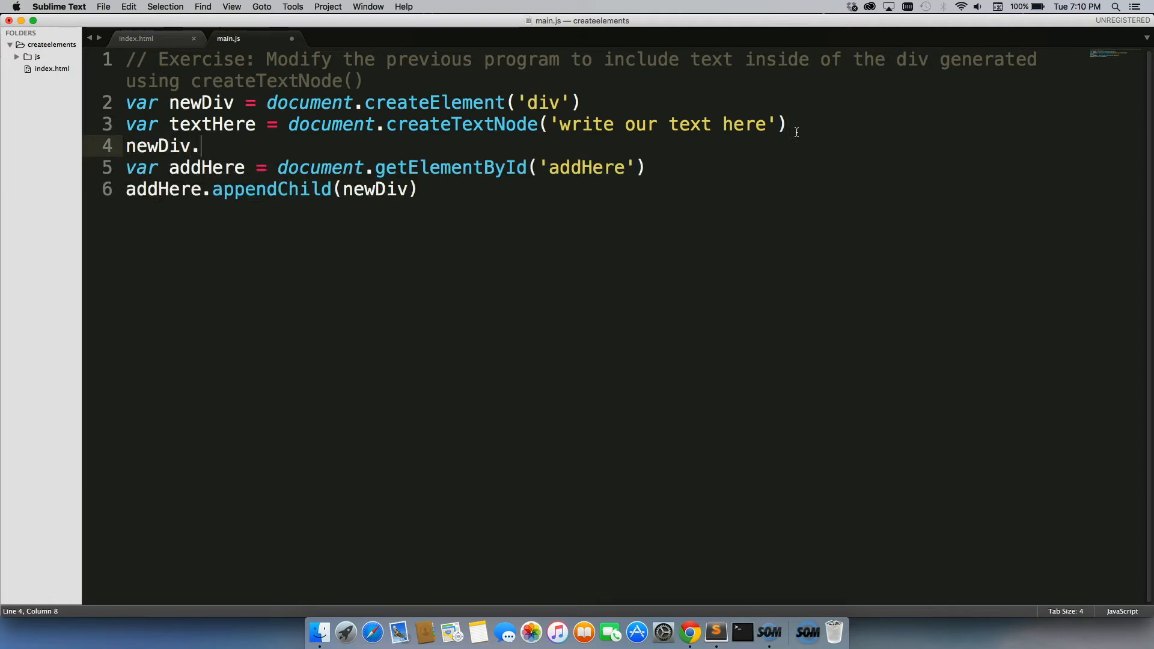
# Step: Complete the line newDiv.appendChild(textHere) to put the text node inside the div
pyautogui.write('appendChild')
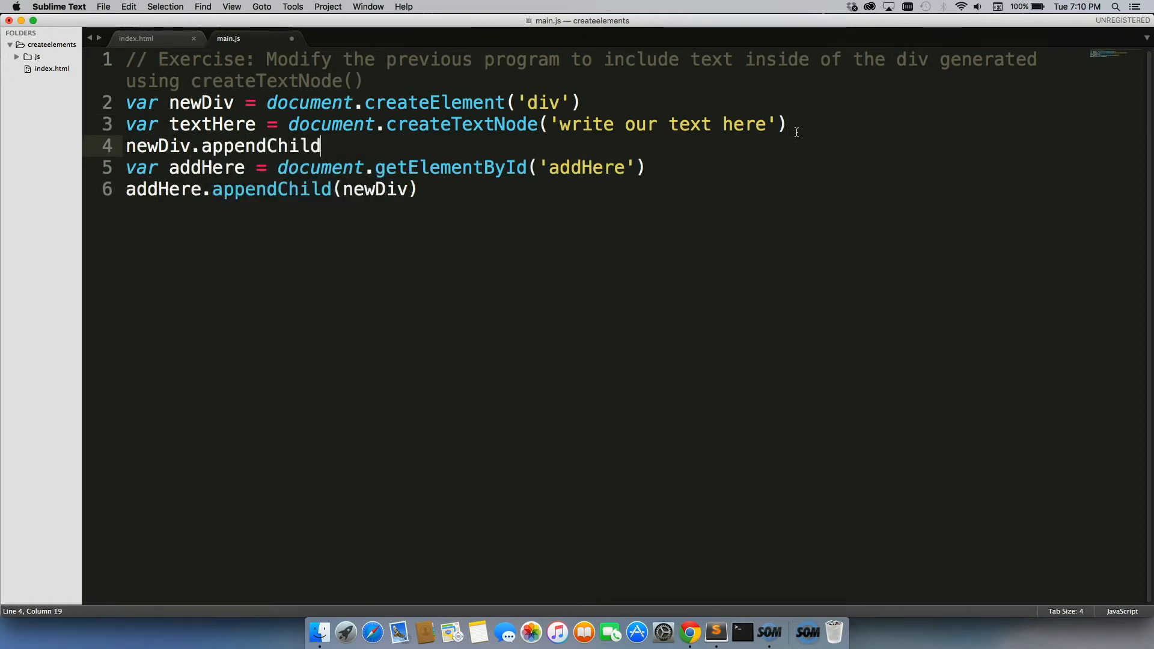
pyautogui.write('(textHere')
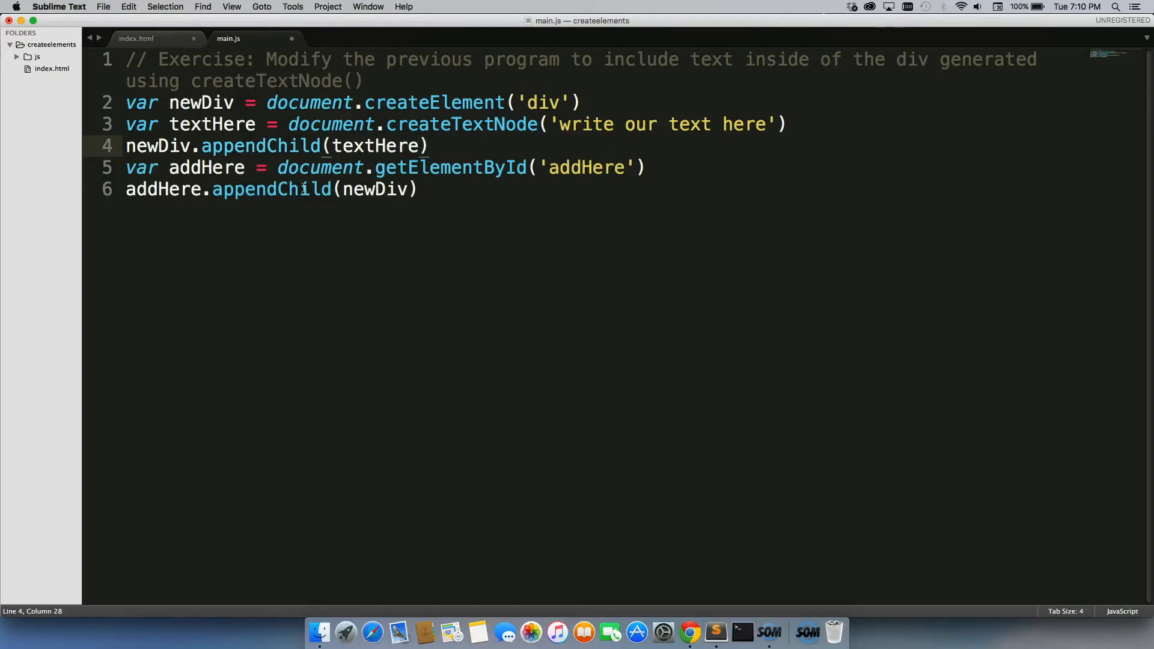
# Step: Highlight the occurrences of appendChild, textHere and newDiv to review where each is used
pyautogui.doubleClick(271, 189)
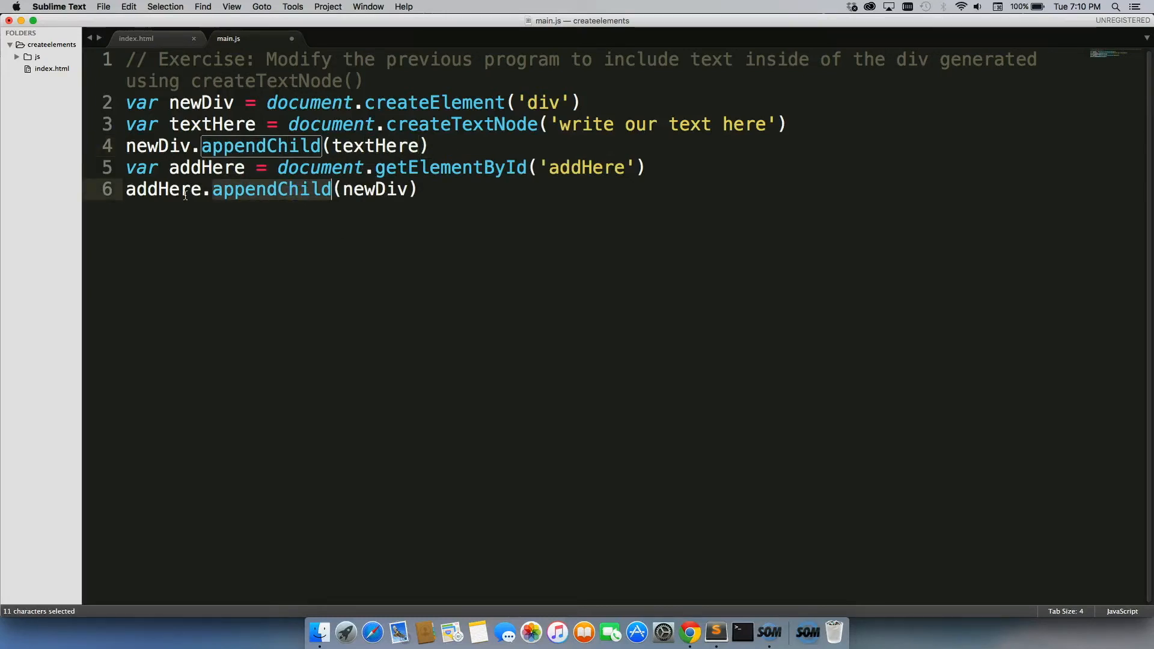
pyautogui.doubleClick(162, 189)
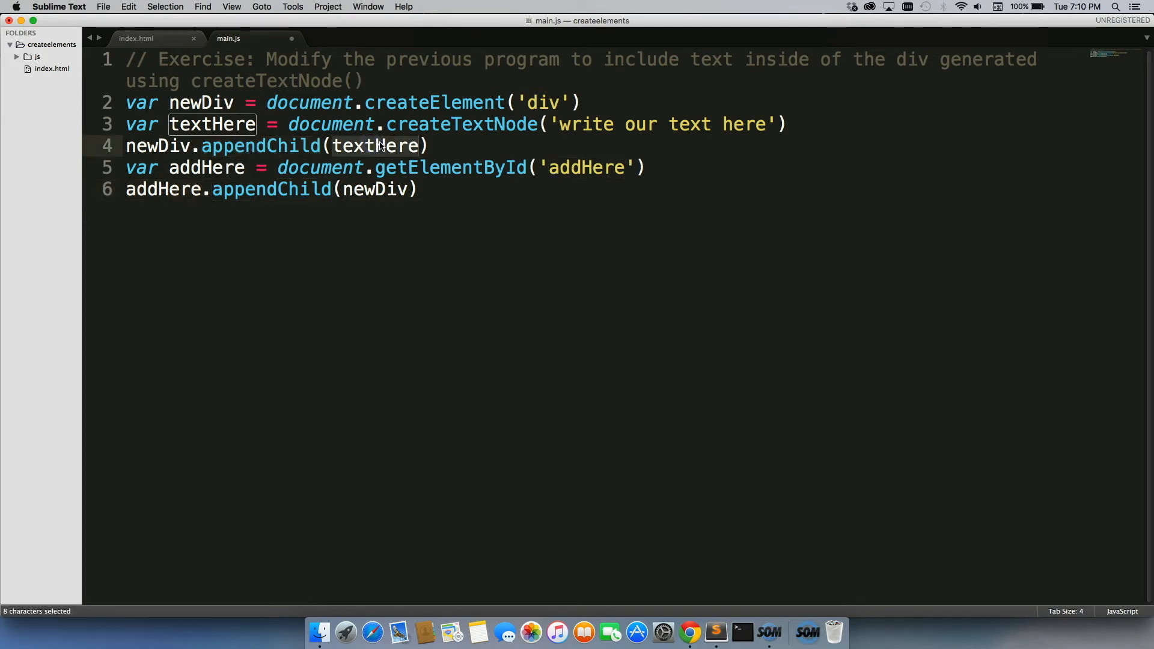
pyautogui.doubleClick(163, 145)
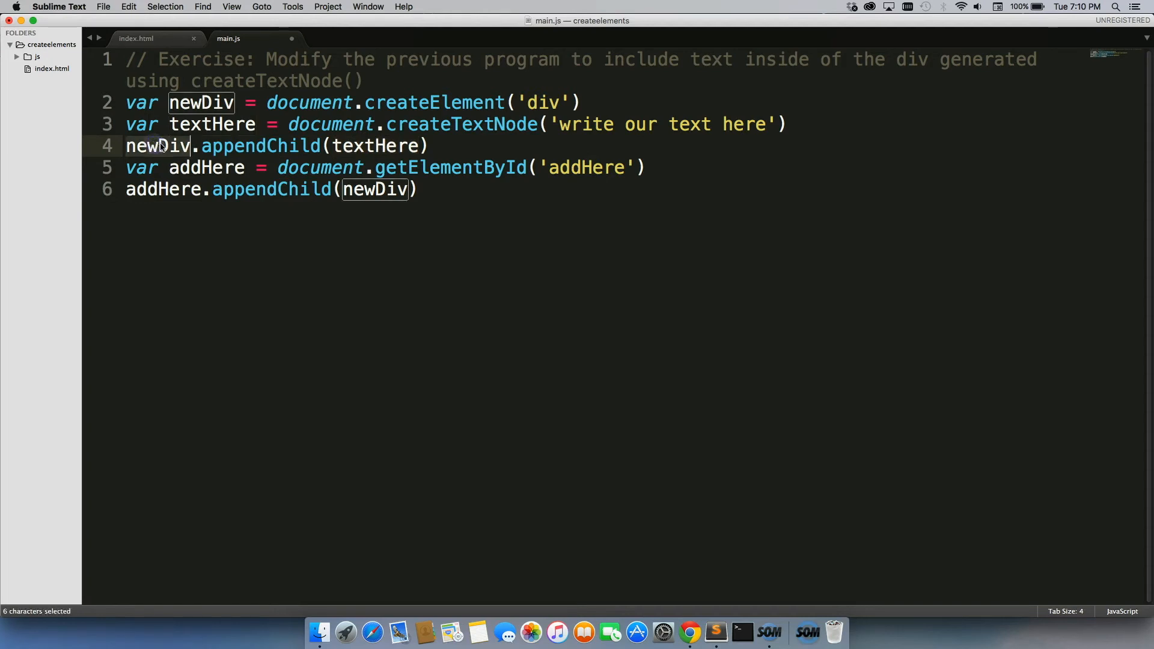
pyautogui.moveTo(162, 145)
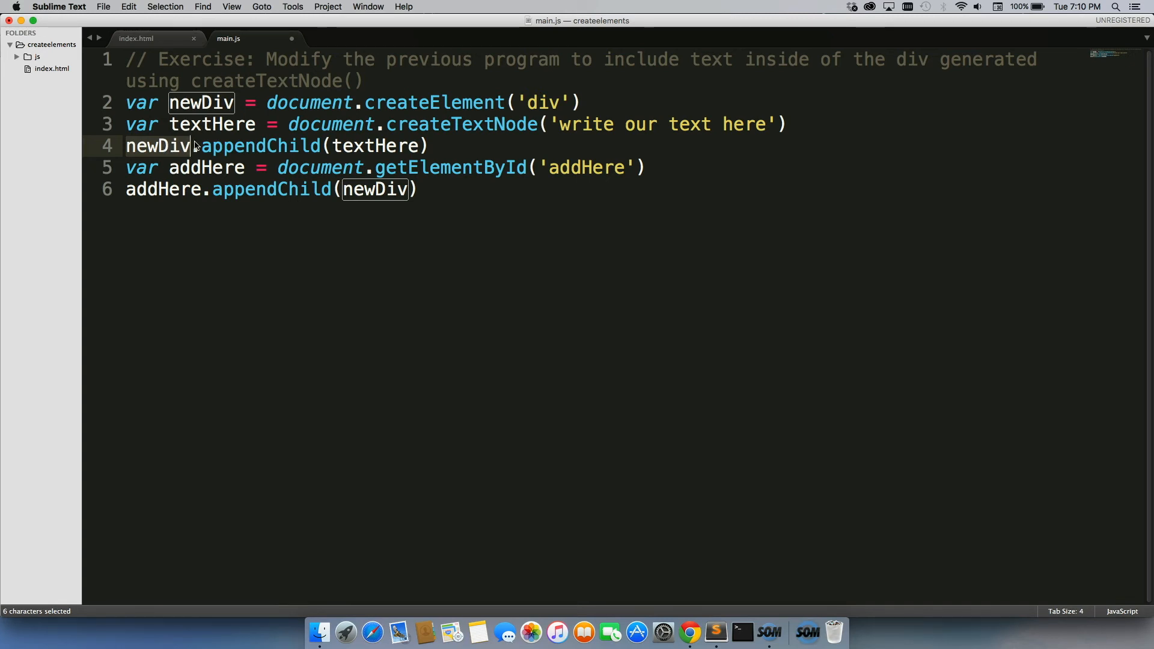
# Step: Save main.js and switch to Chrome, where 'write our text here' appears on the page
pyautogui.press('cmd+s')
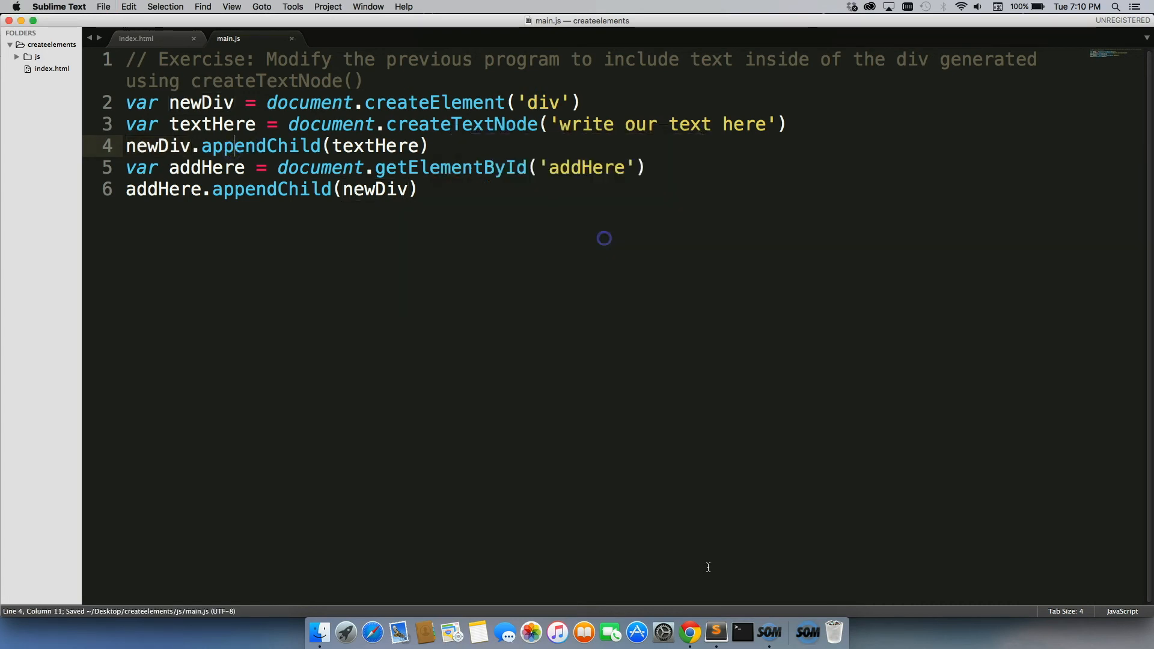
pyautogui.moveTo(690, 631)
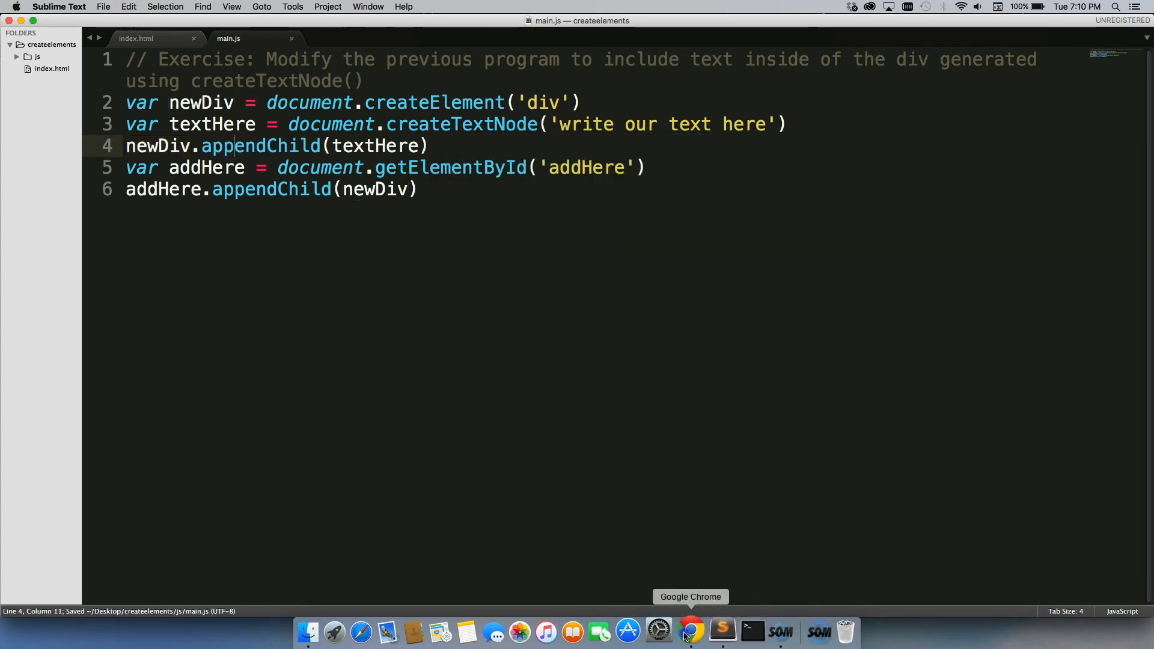
pyautogui.click(688, 631)
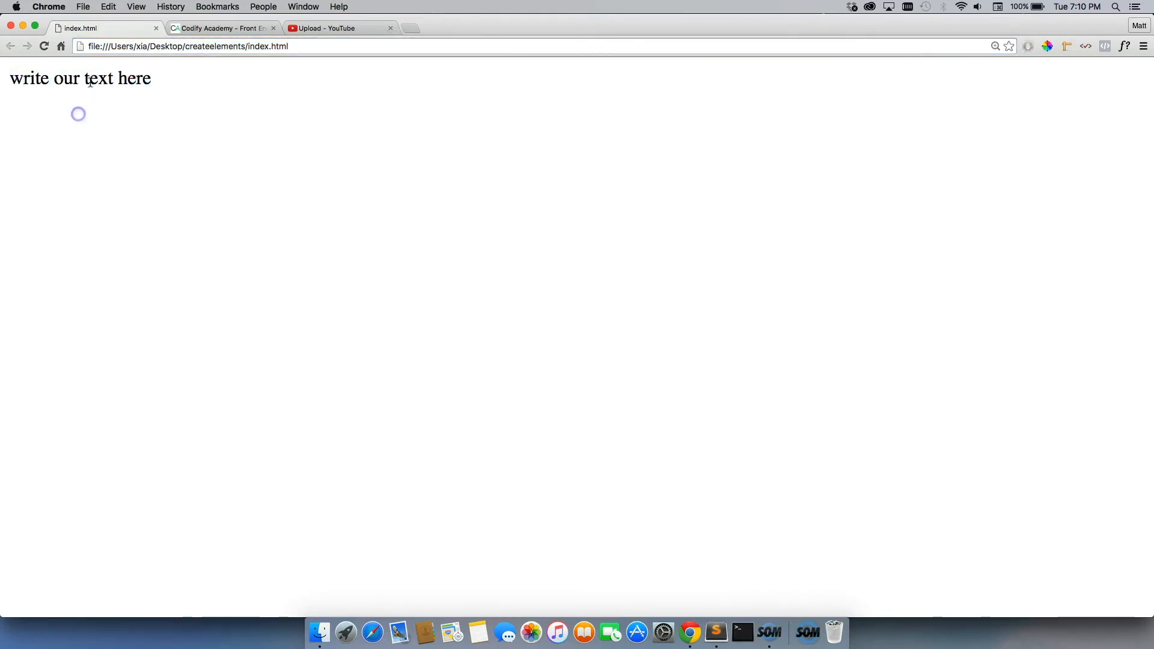
# Step: Inspect the text in DevTools and select the div node that contains it
pyautogui.doubleClick(97, 78)
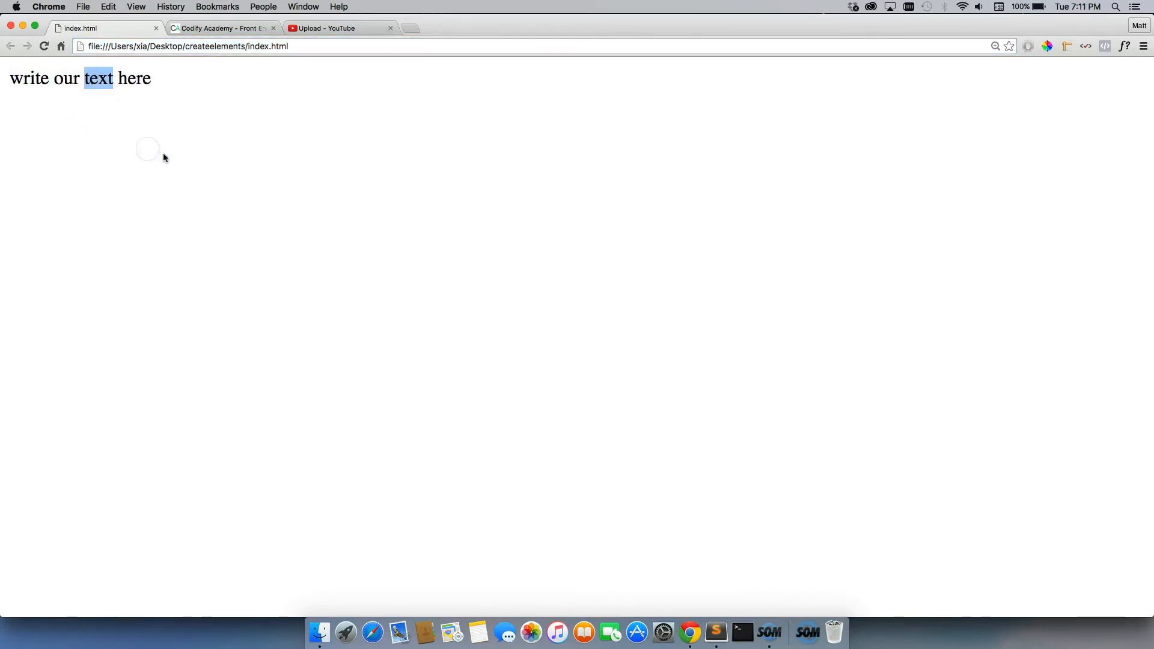
pyautogui.press('F12')
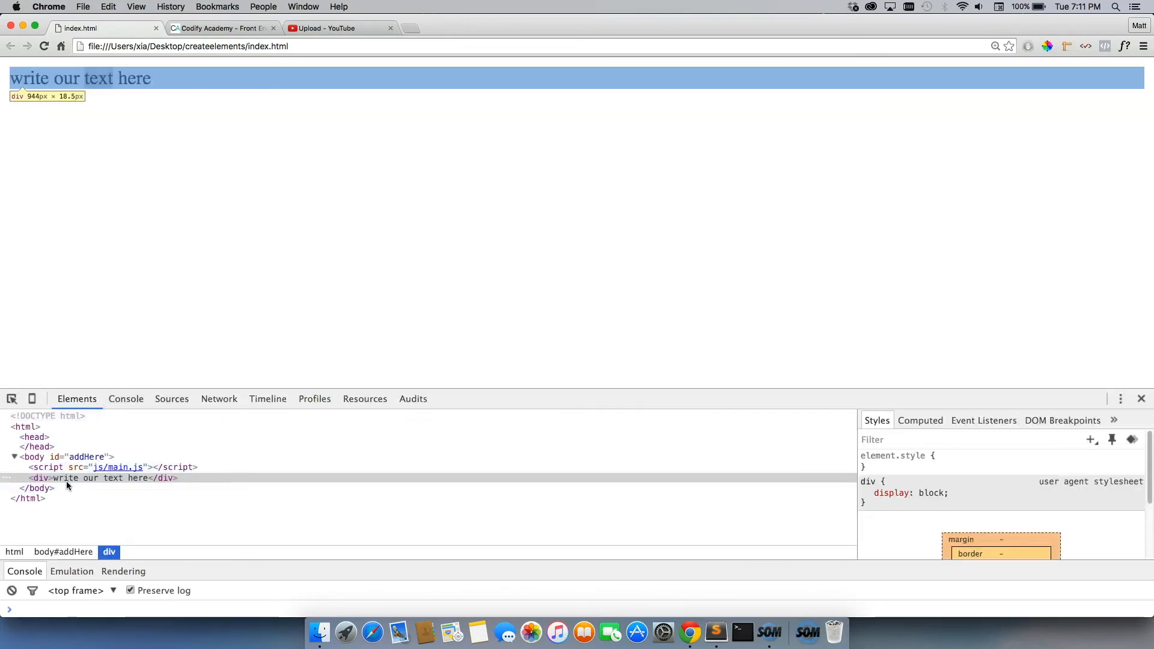
pyautogui.click(111, 477)
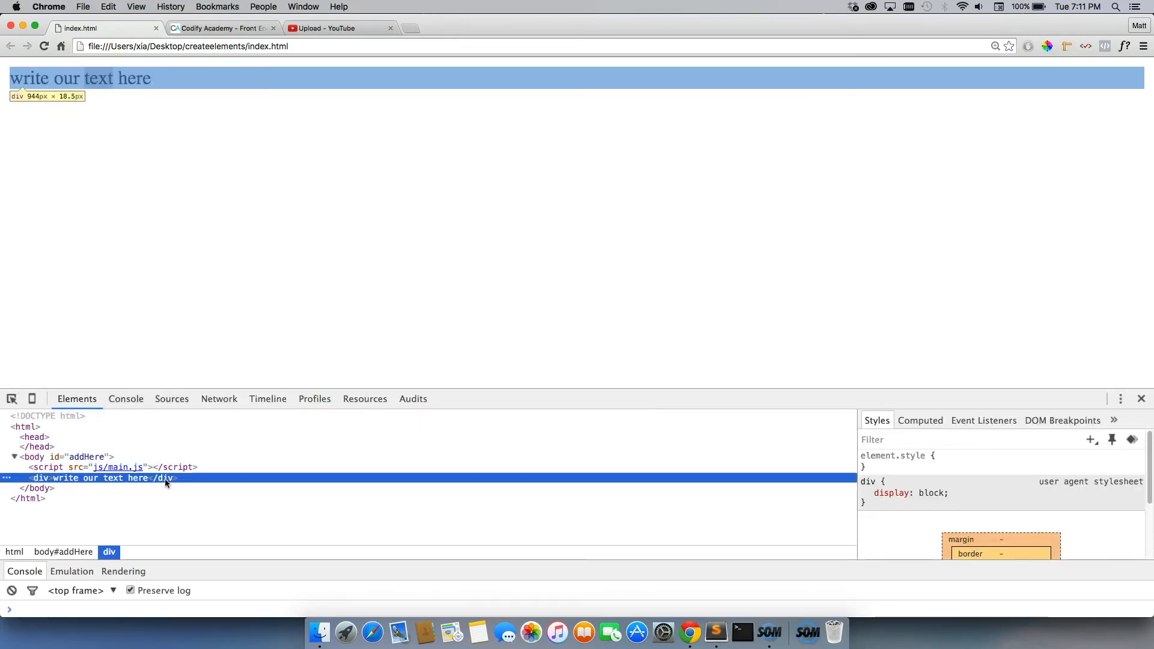